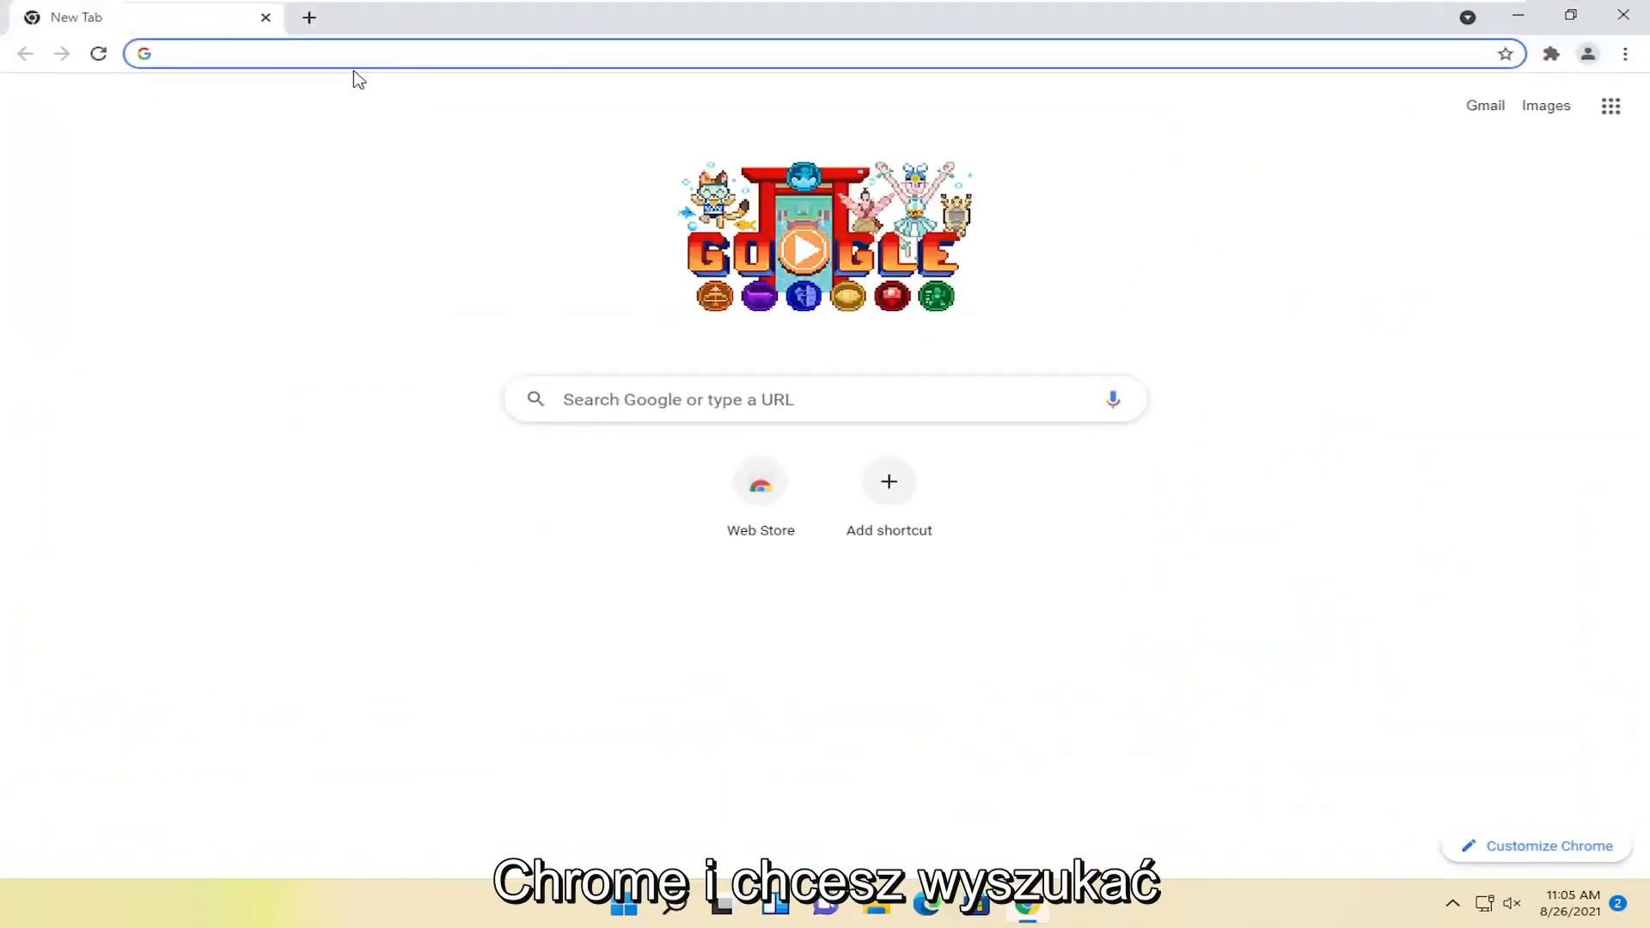
# Search 'duplicate cleaner' from the address bar to reach duplicatecleaner.com.
pyautogui.write('duplicatecleaner.com')
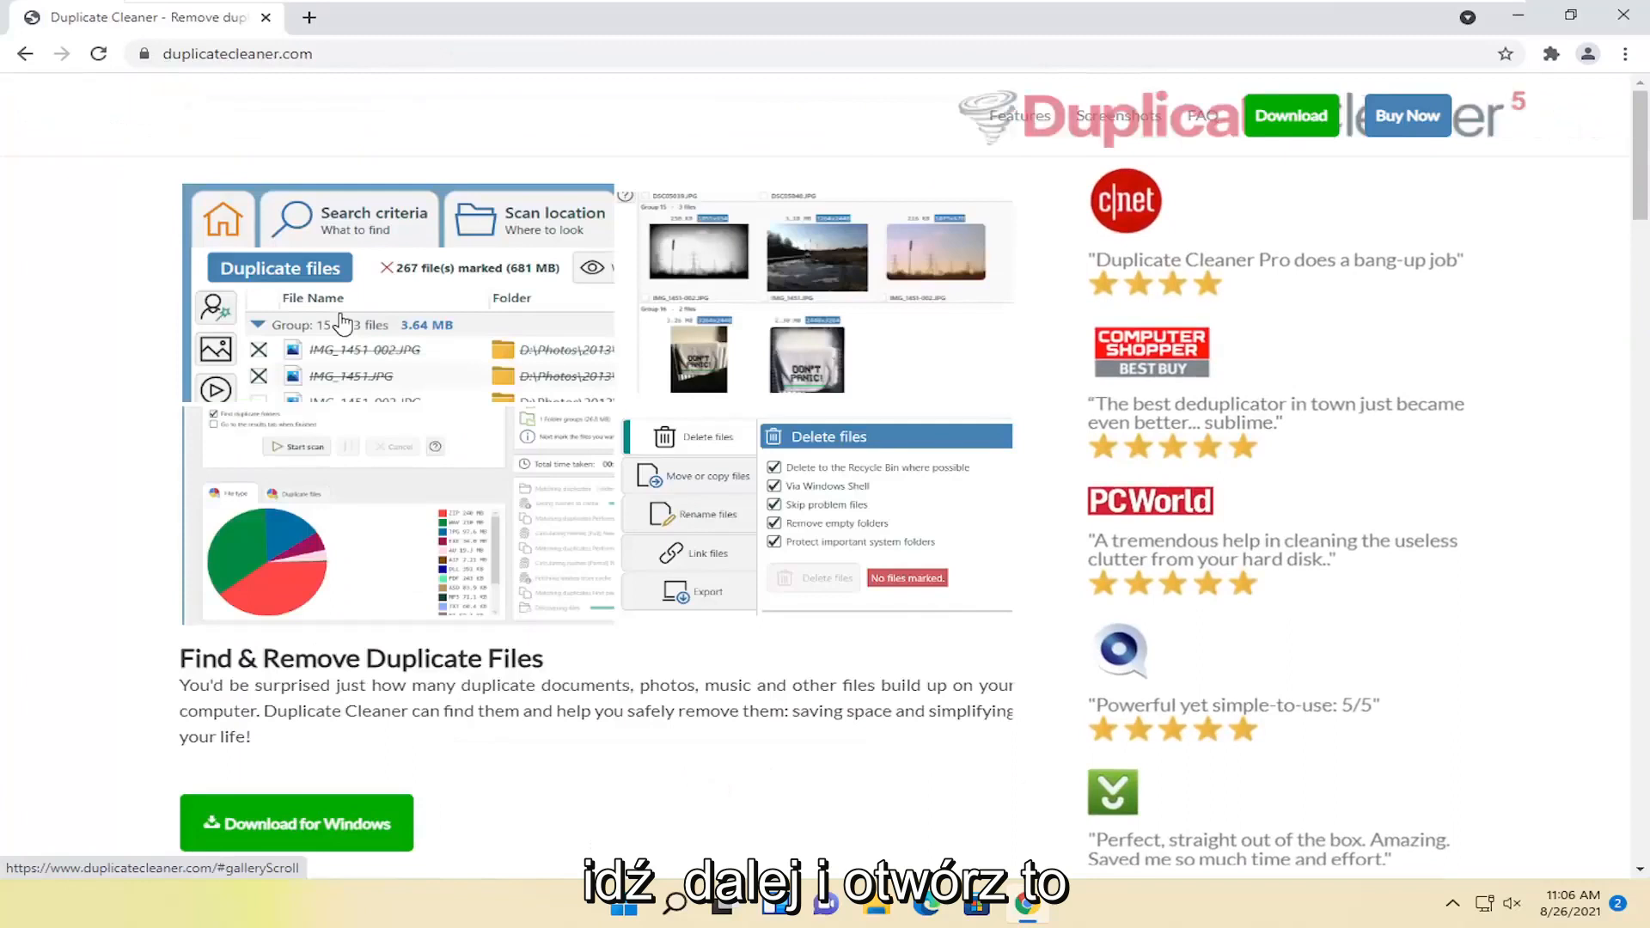
# Download the Duplicate Cleaner Windows installer via the green 'Download for Windows' button.
pyautogui.scroll(-3)
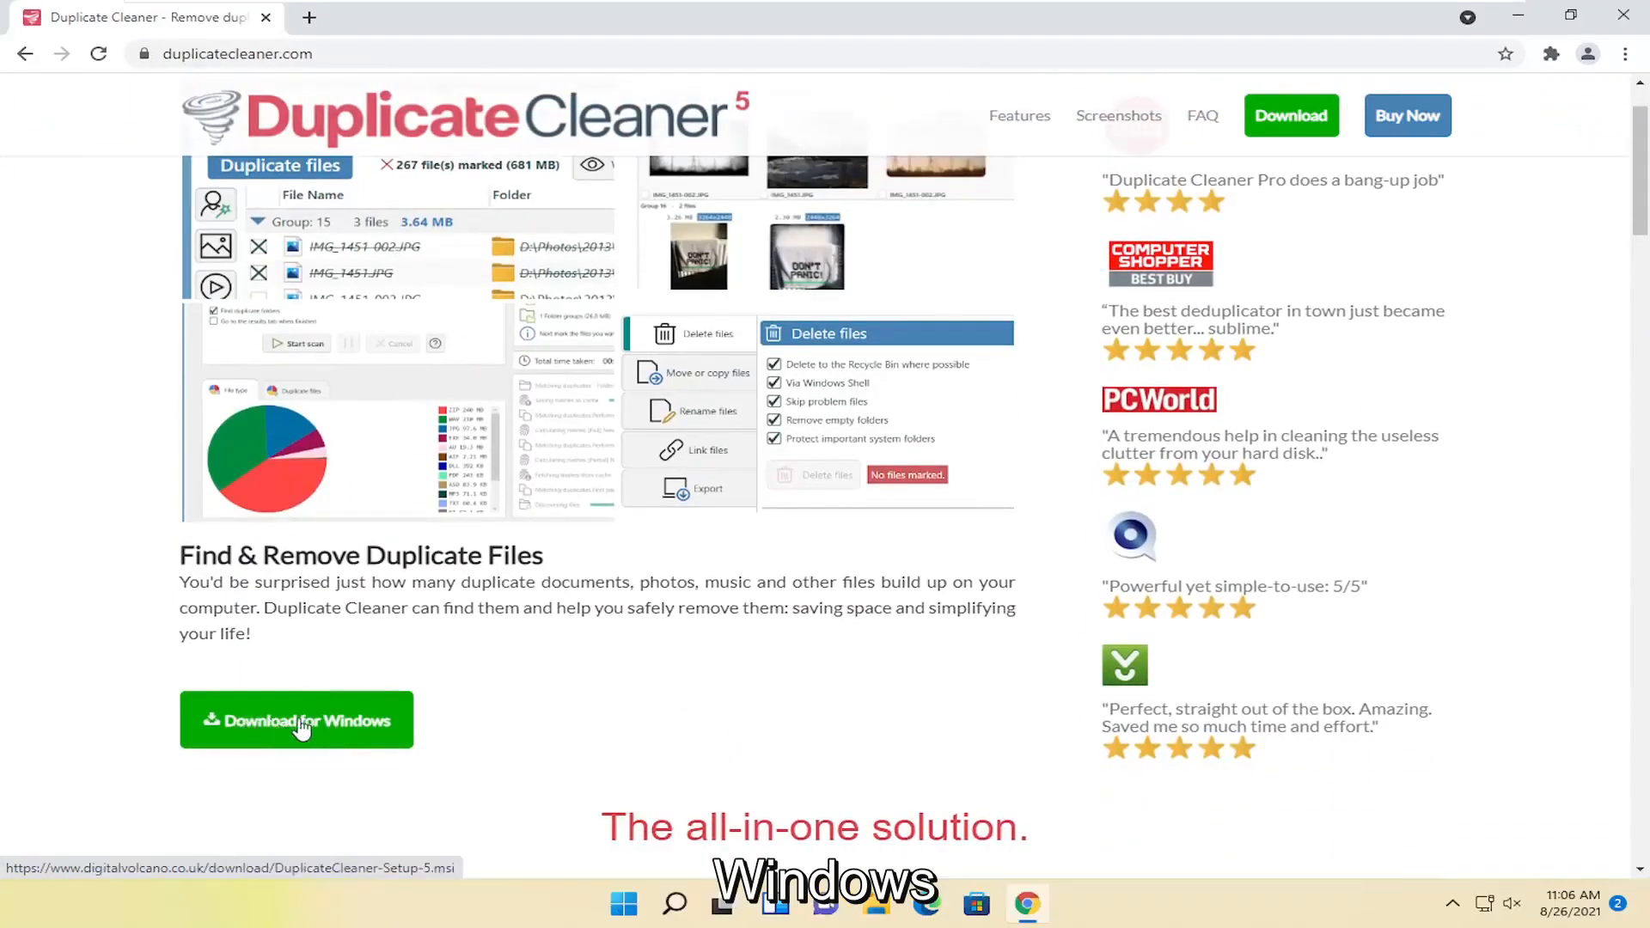
pyautogui.click(297, 720)
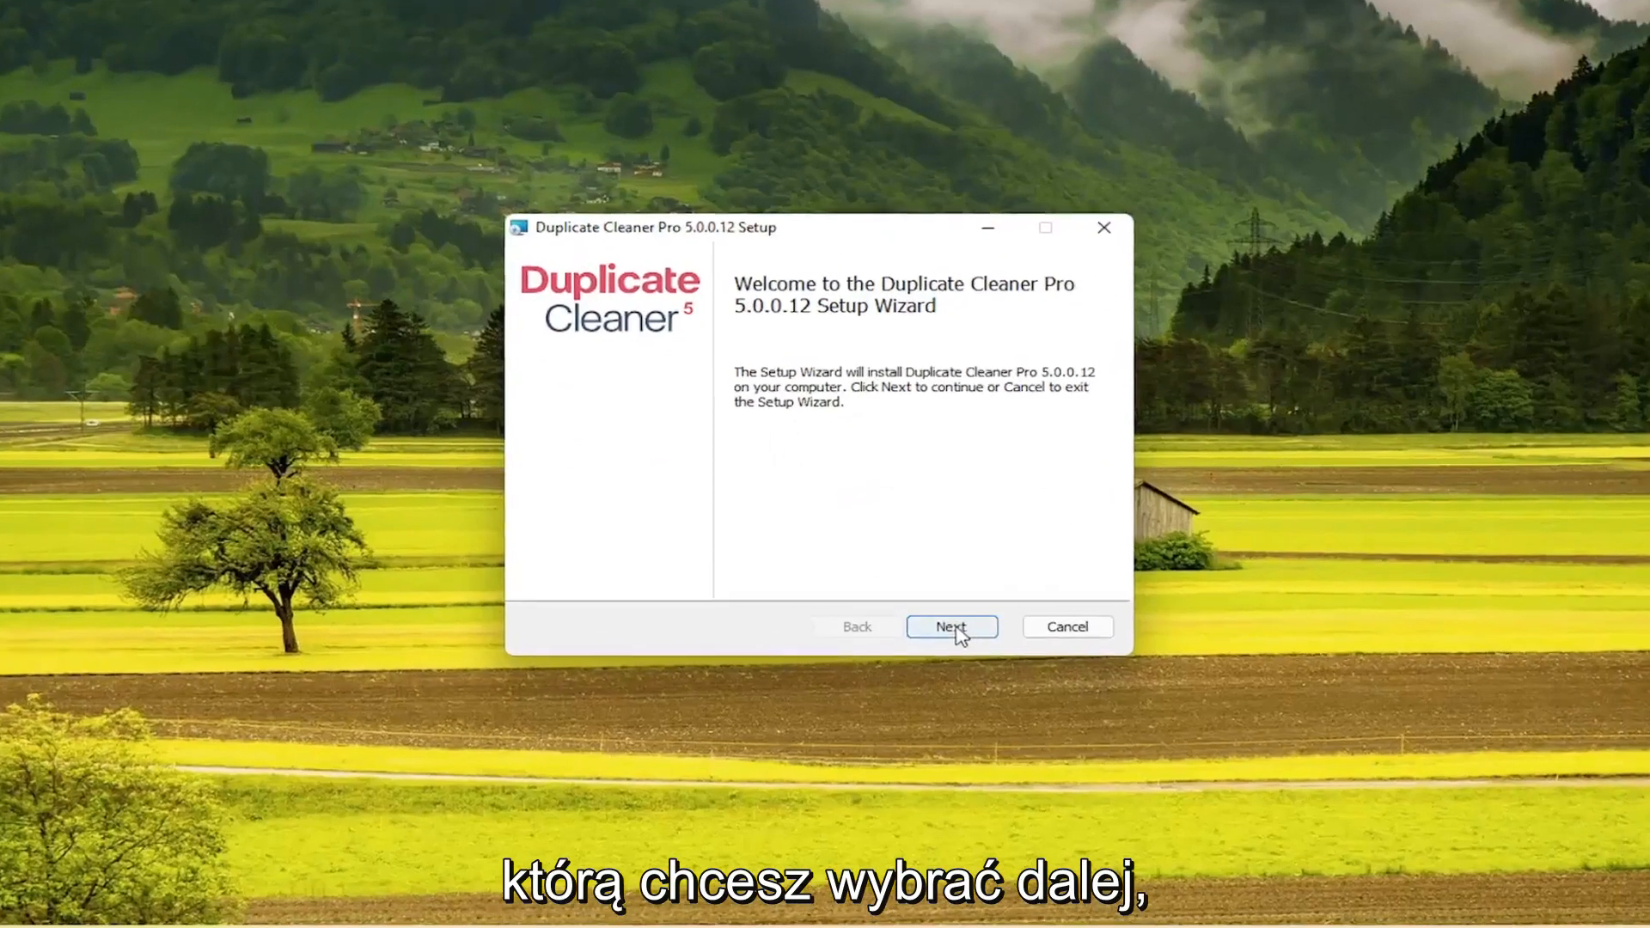
# Run setup accepting the license, default folder and UAC prompt, then finish and launch Duplicate Cleaner.
pyautogui.click(950, 625)
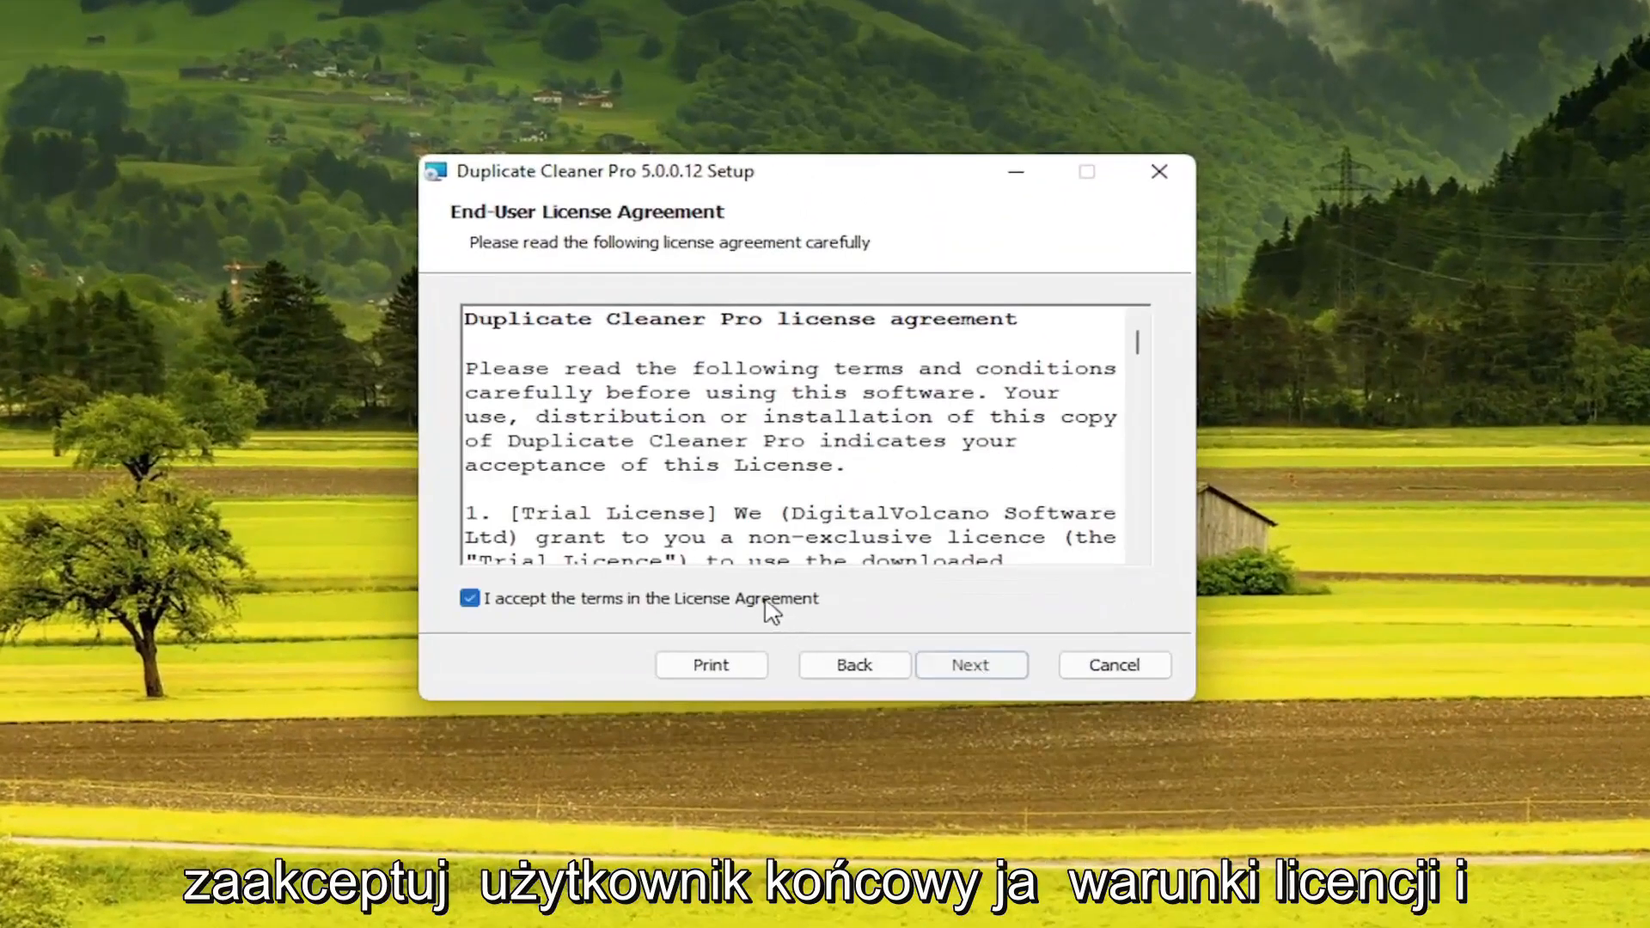
pyautogui.click(970, 663)
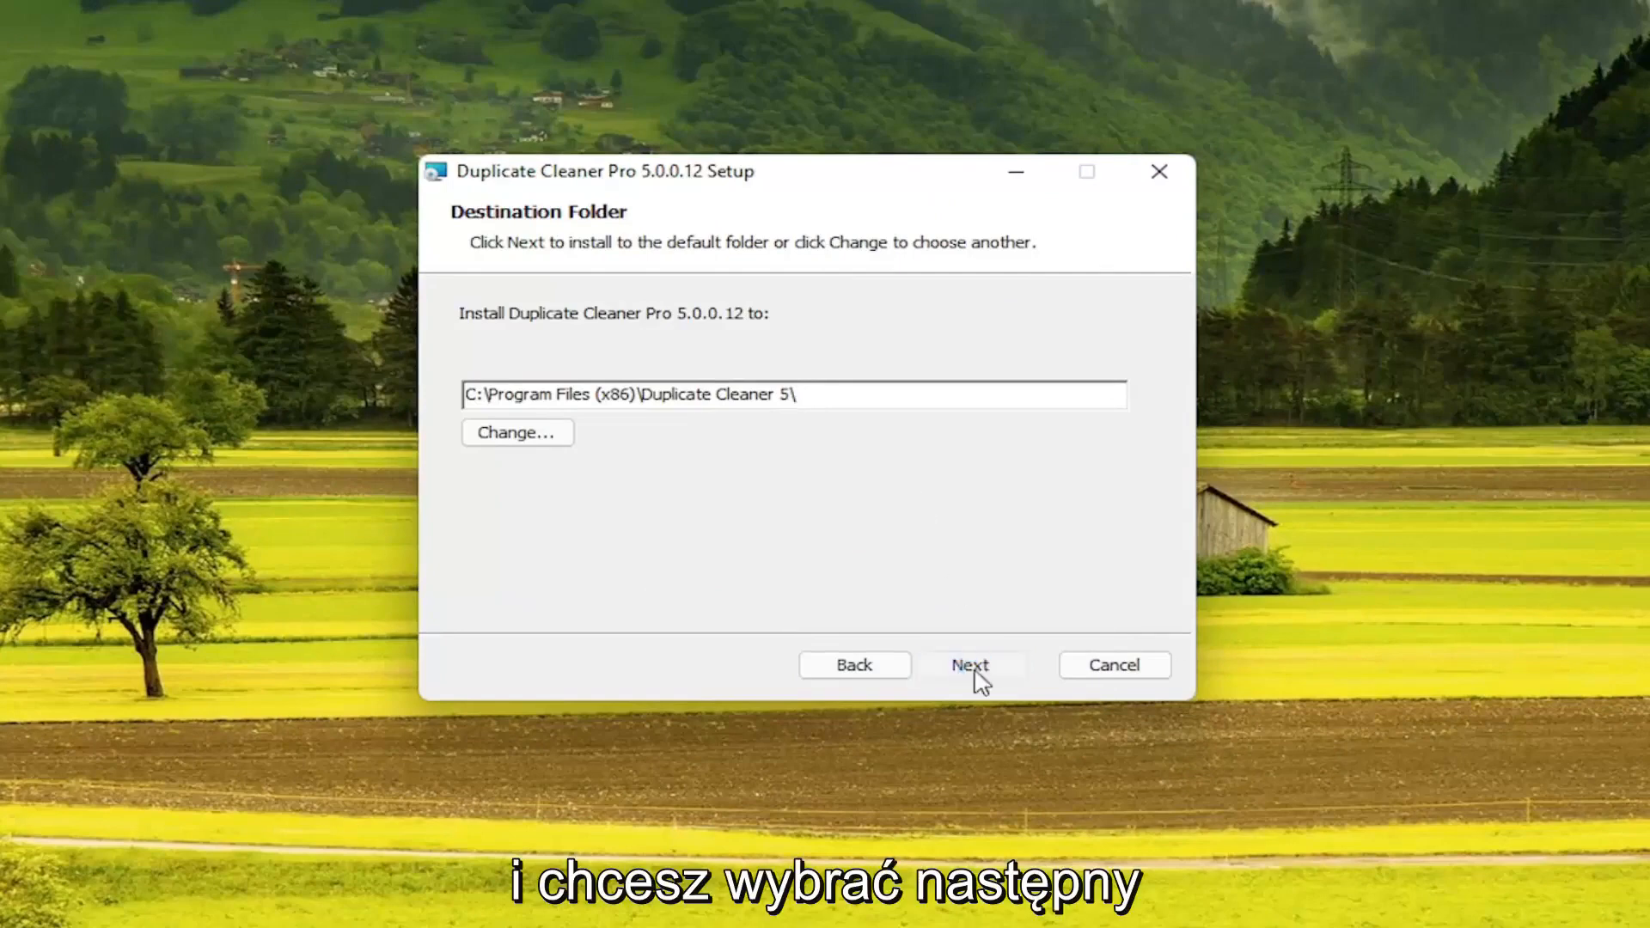
pyautogui.click(967, 664)
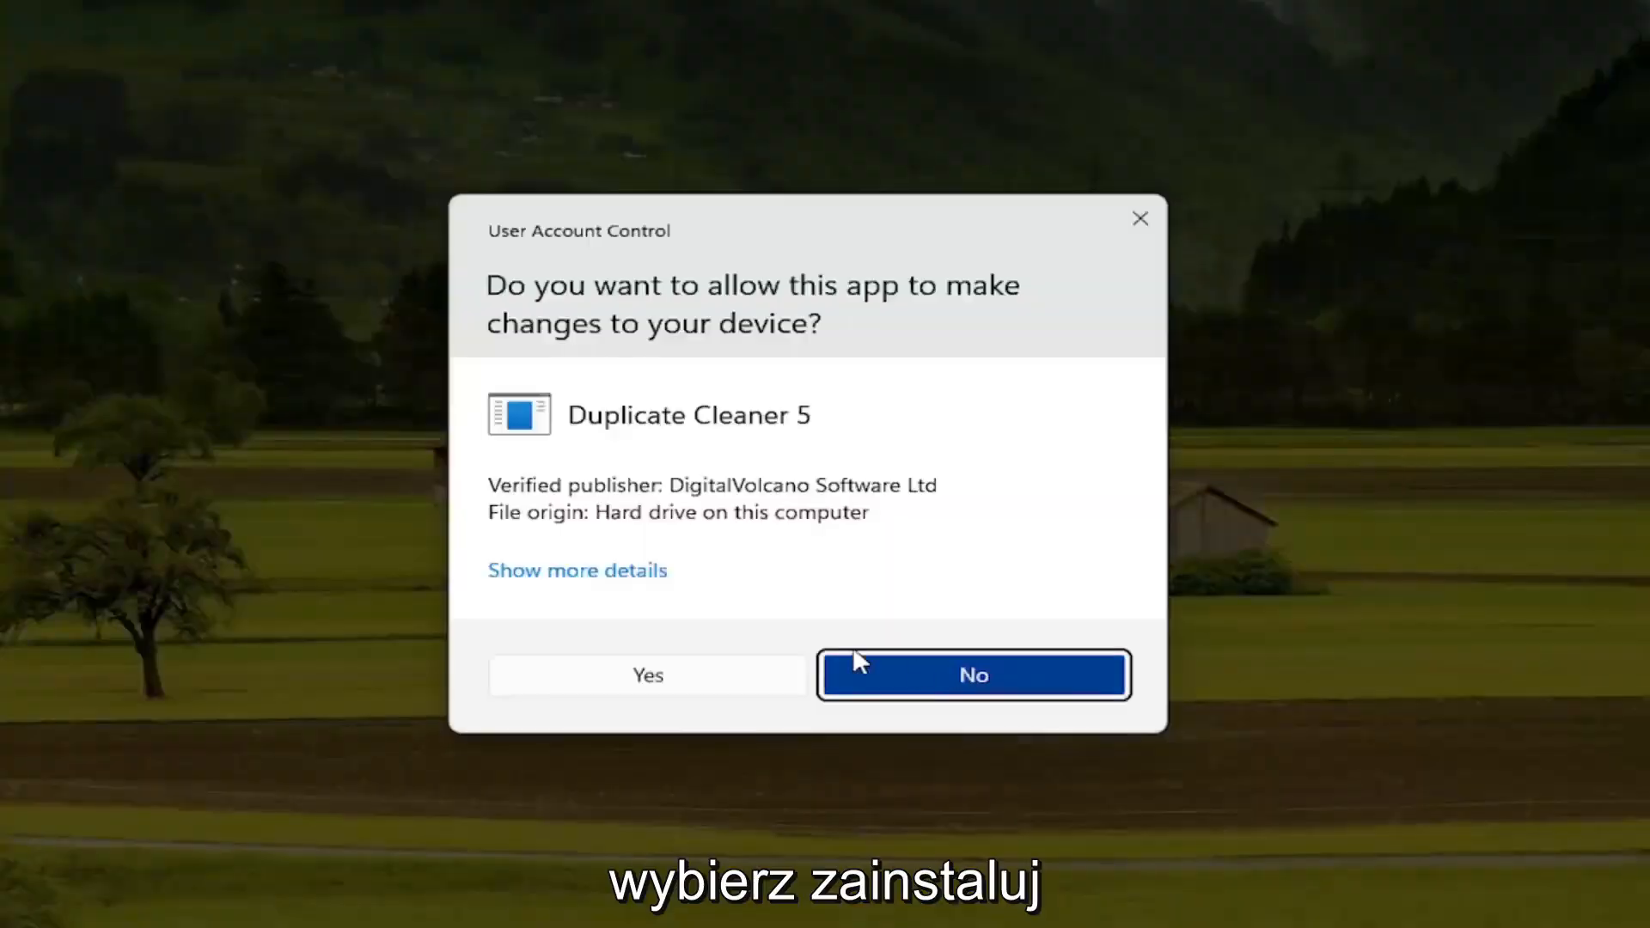
pyautogui.click(648, 673)
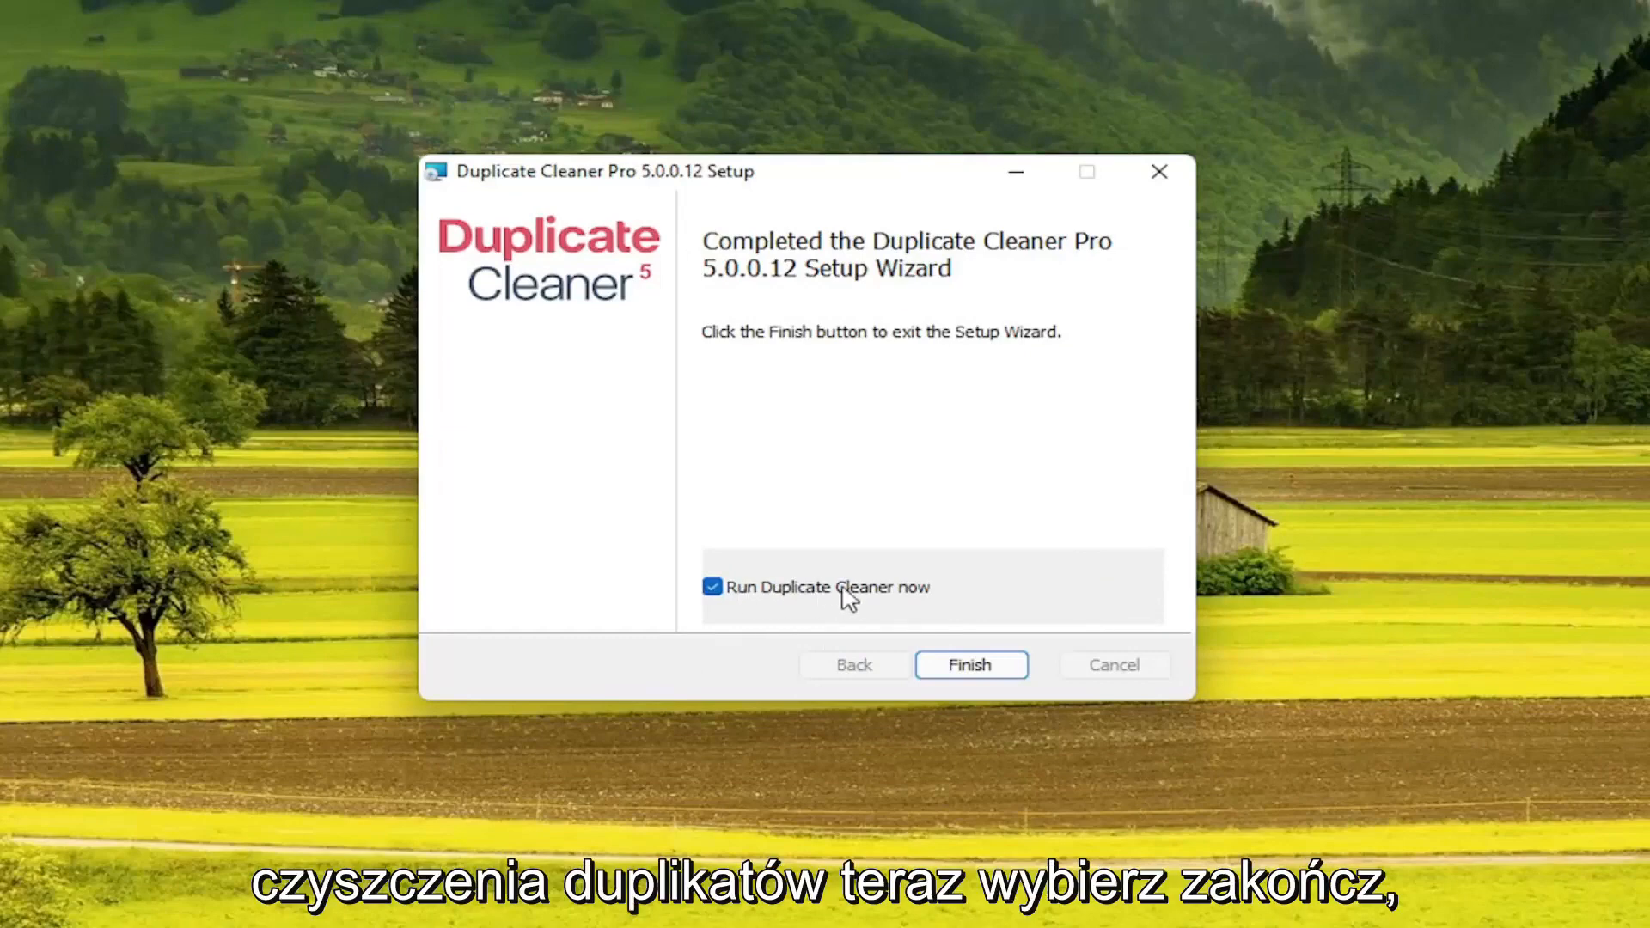
pyautogui.click(969, 663)
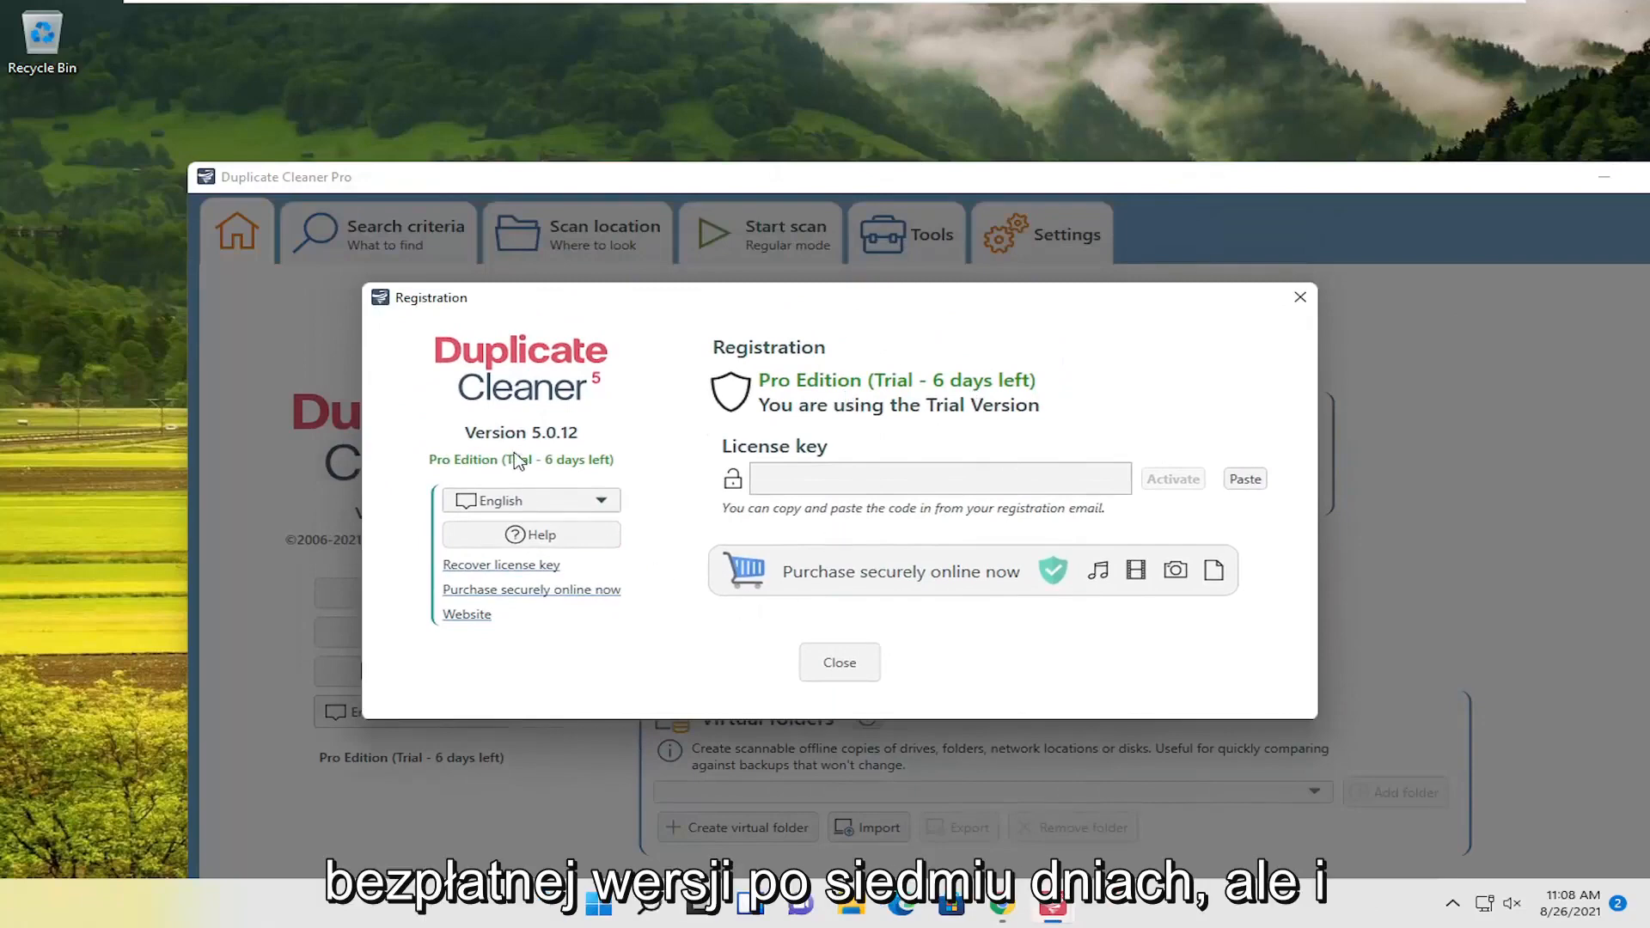
pyautogui.moveTo(691, 495)
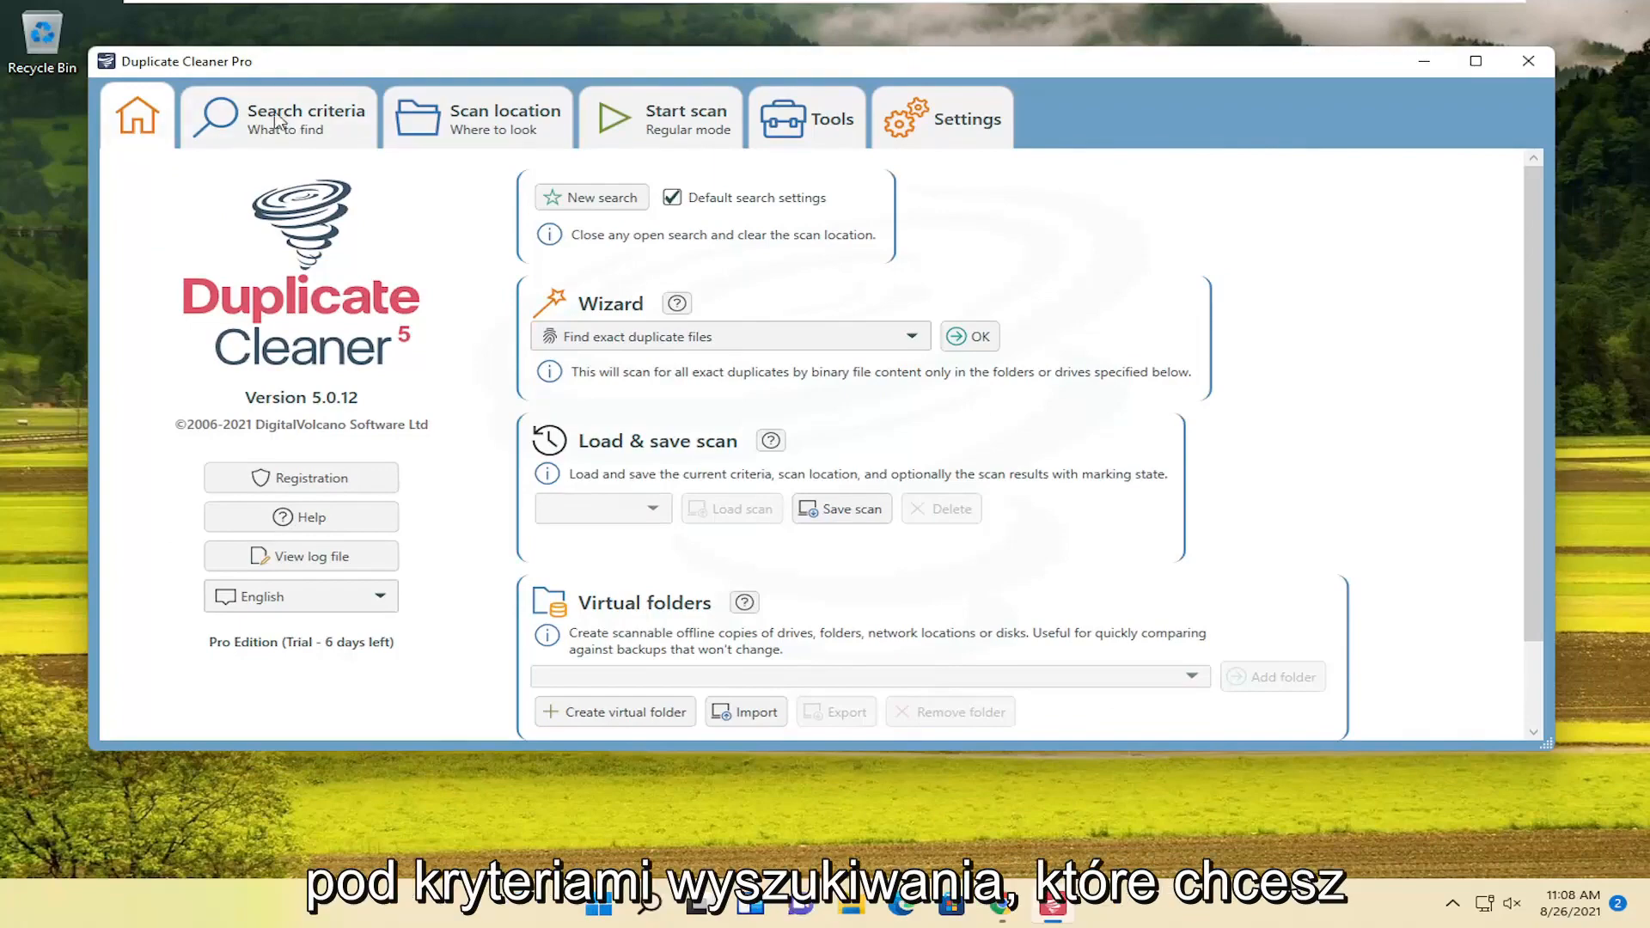
# Show the Search criteria: Regular mode, same-content matching, all file types included.
pyautogui.click(276, 113)
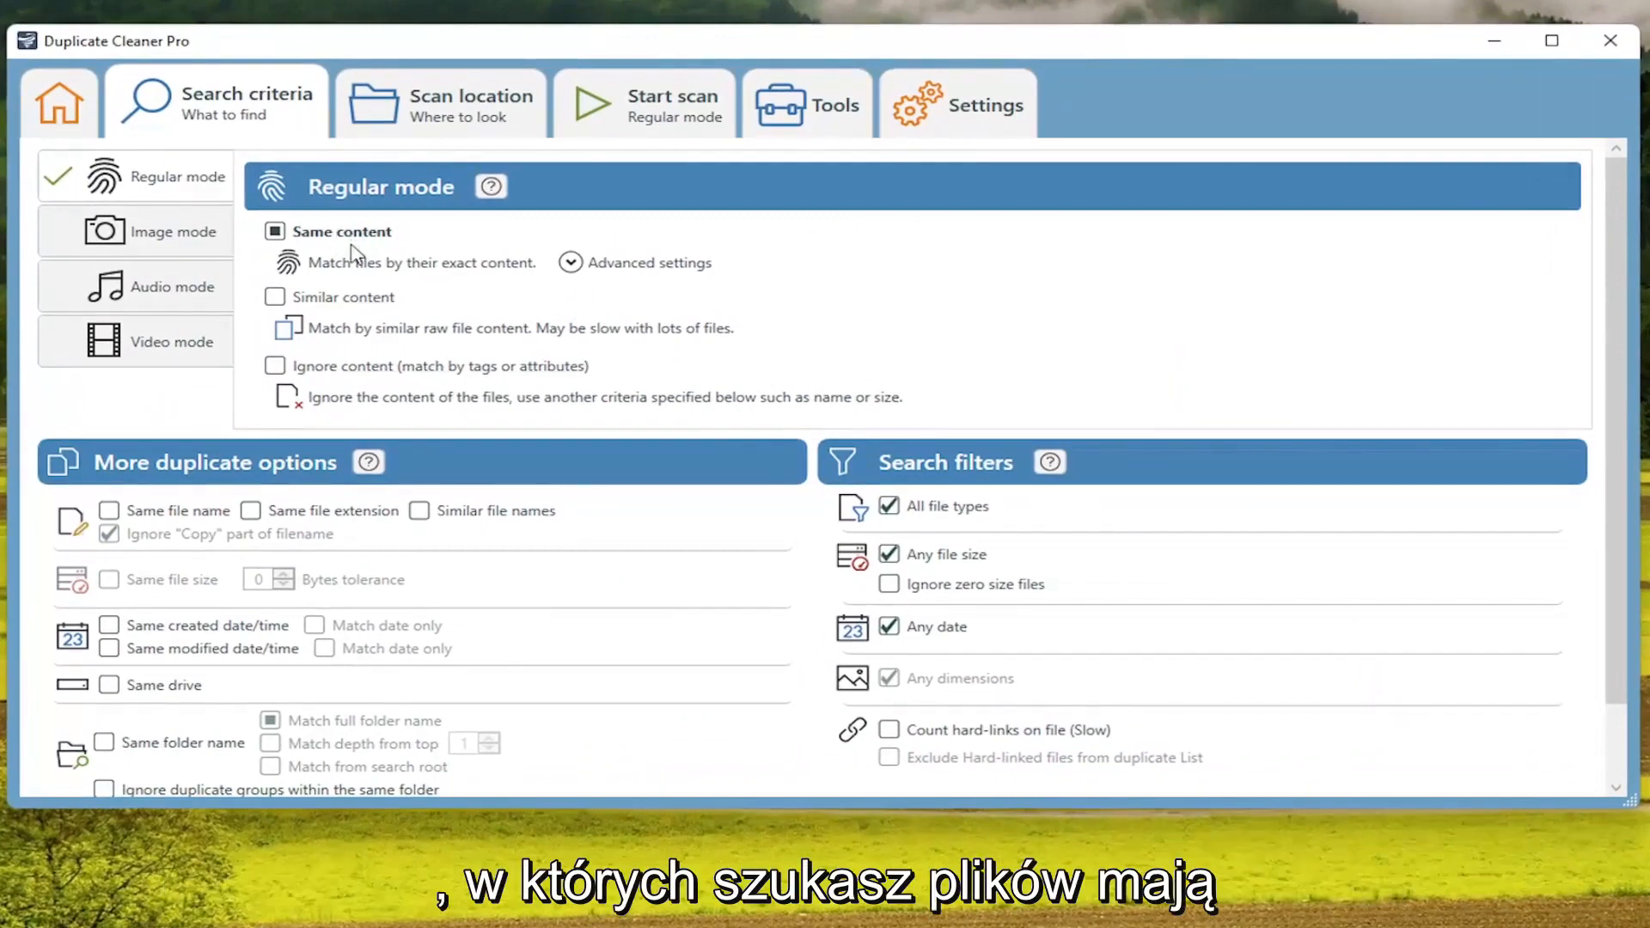
pyautogui.moveTo(177, 439)
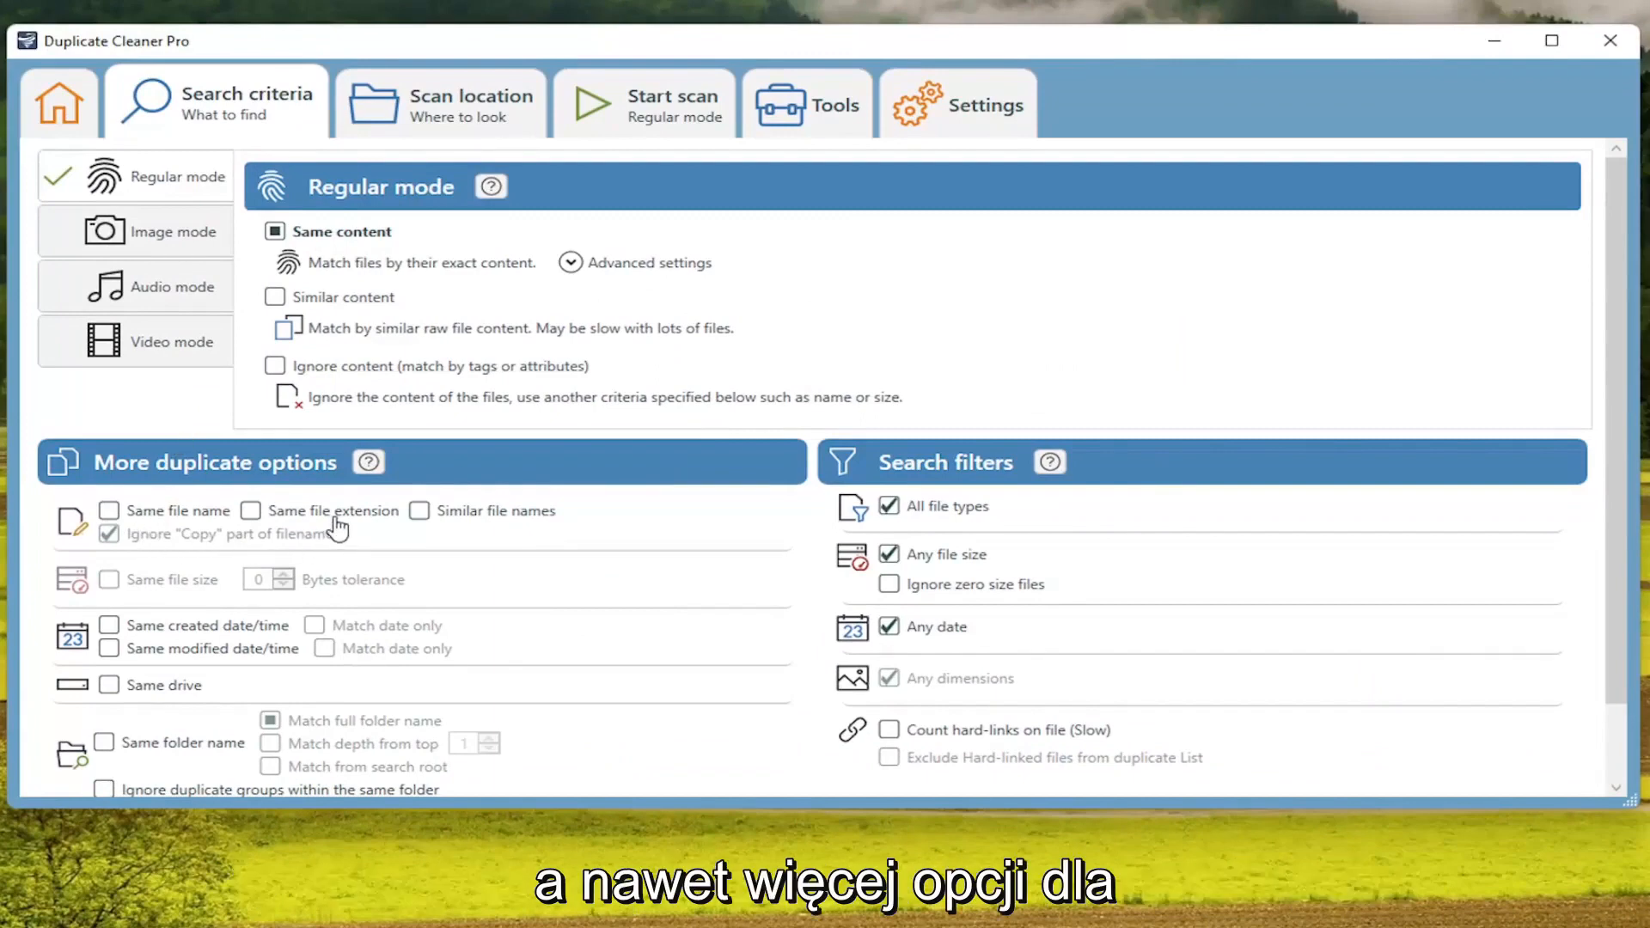
pyautogui.moveTo(852, 725)
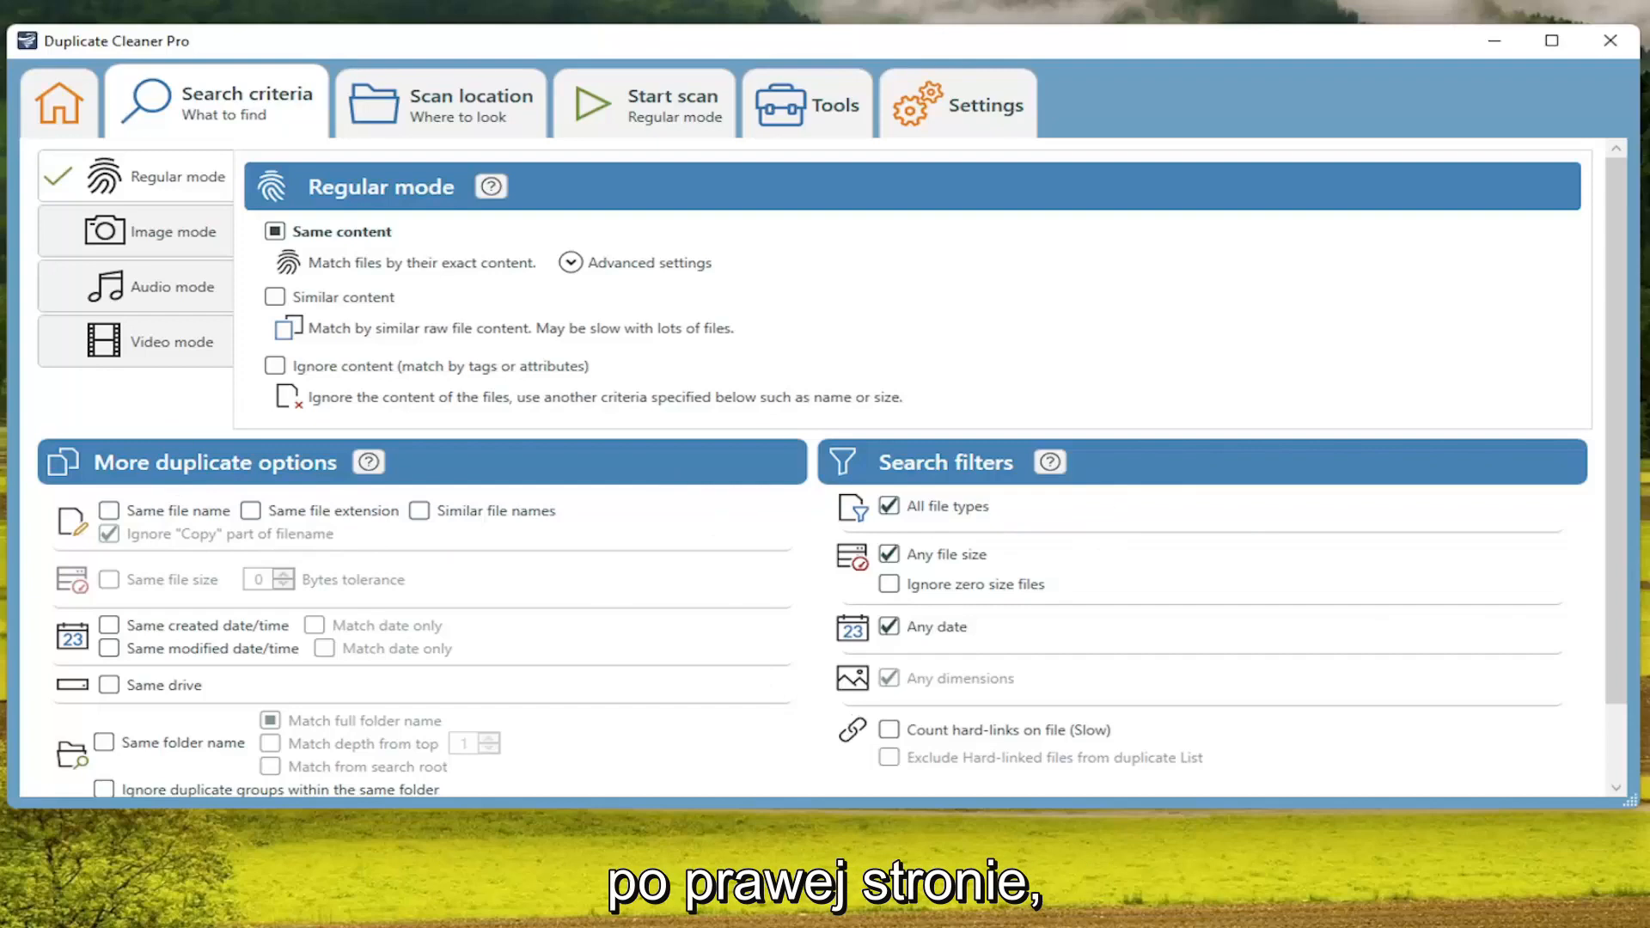
# In Scan location, expand the C:\ drive and add it to Folders to search.
pyautogui.click(471, 102)
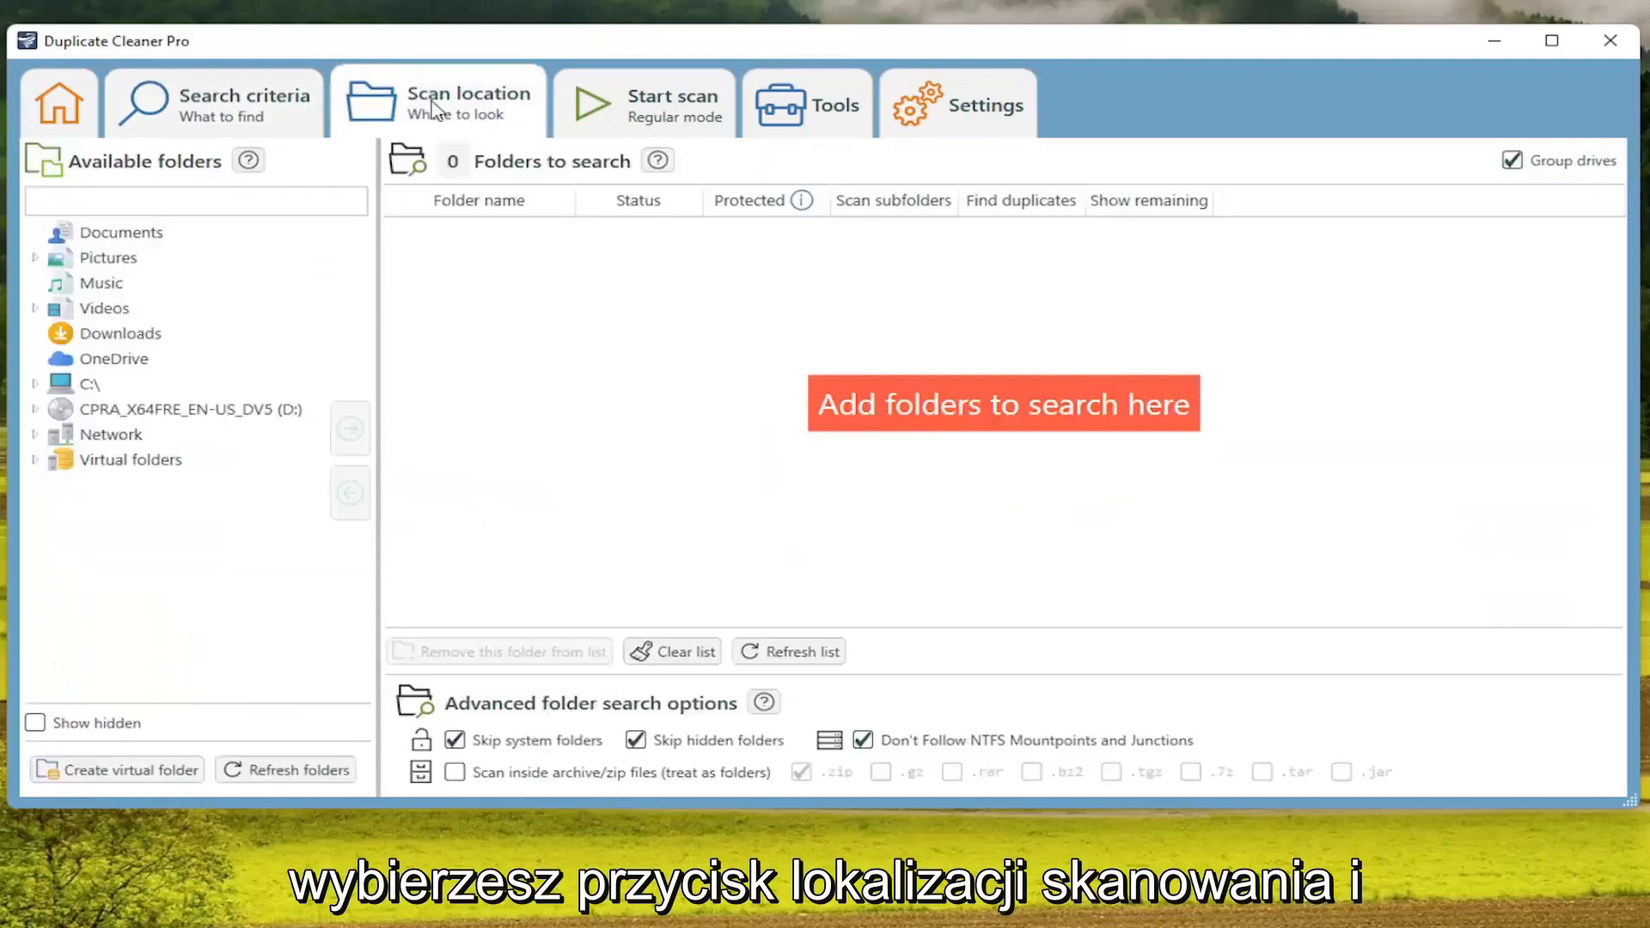
pyautogui.moveTo(978, 409)
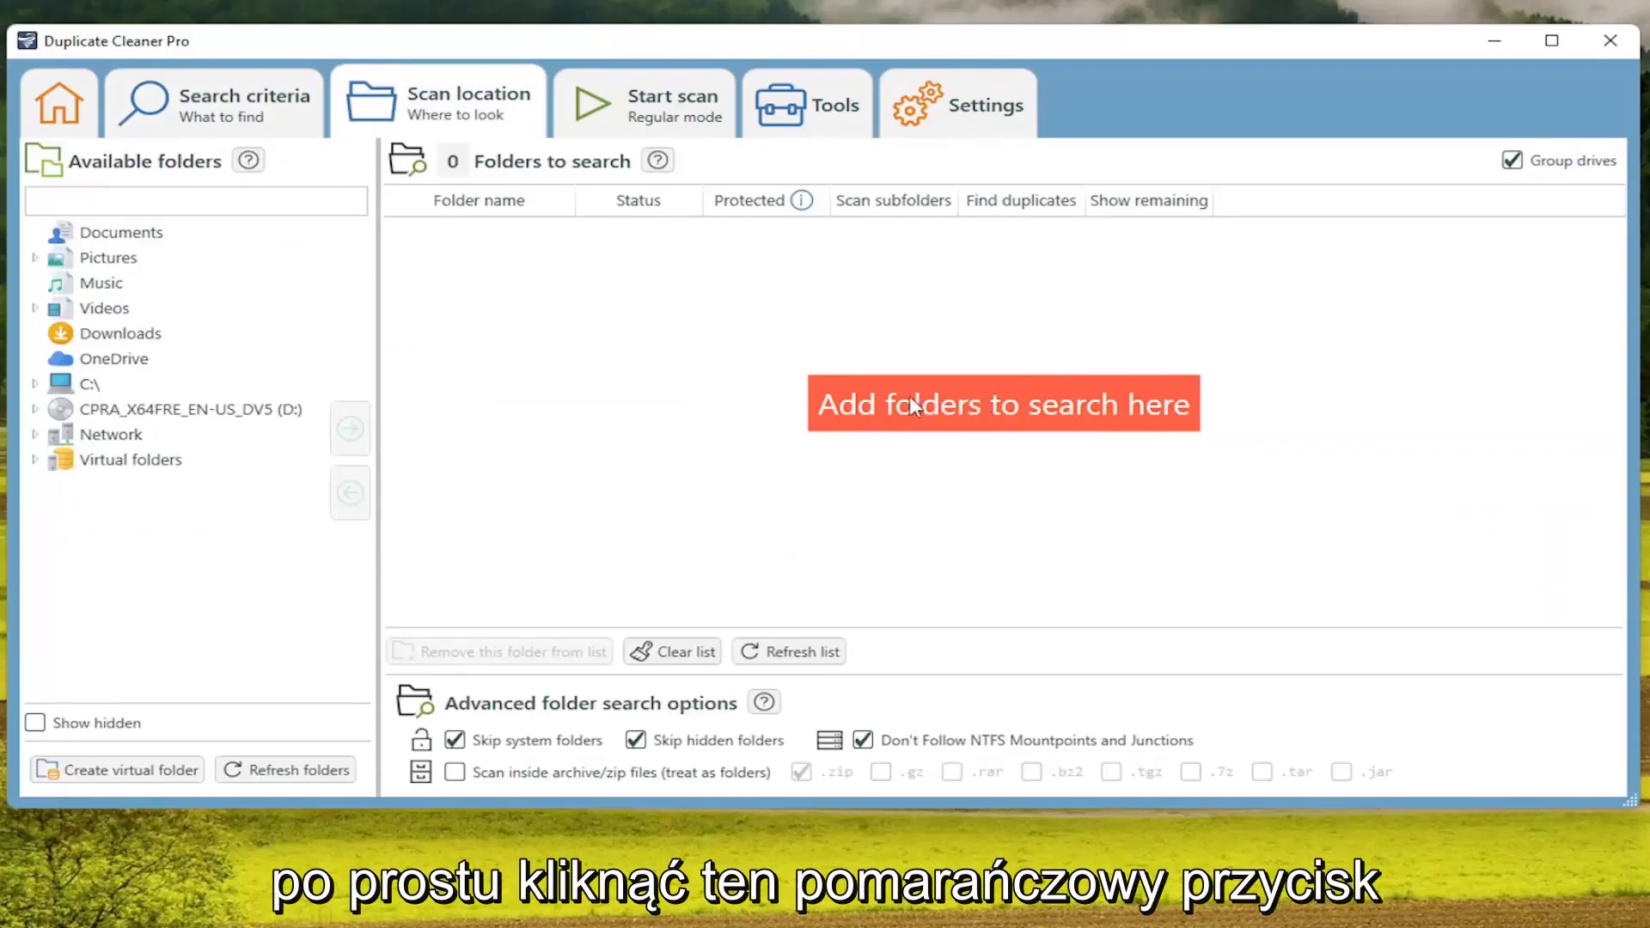
pyautogui.moveTo(450, 247)
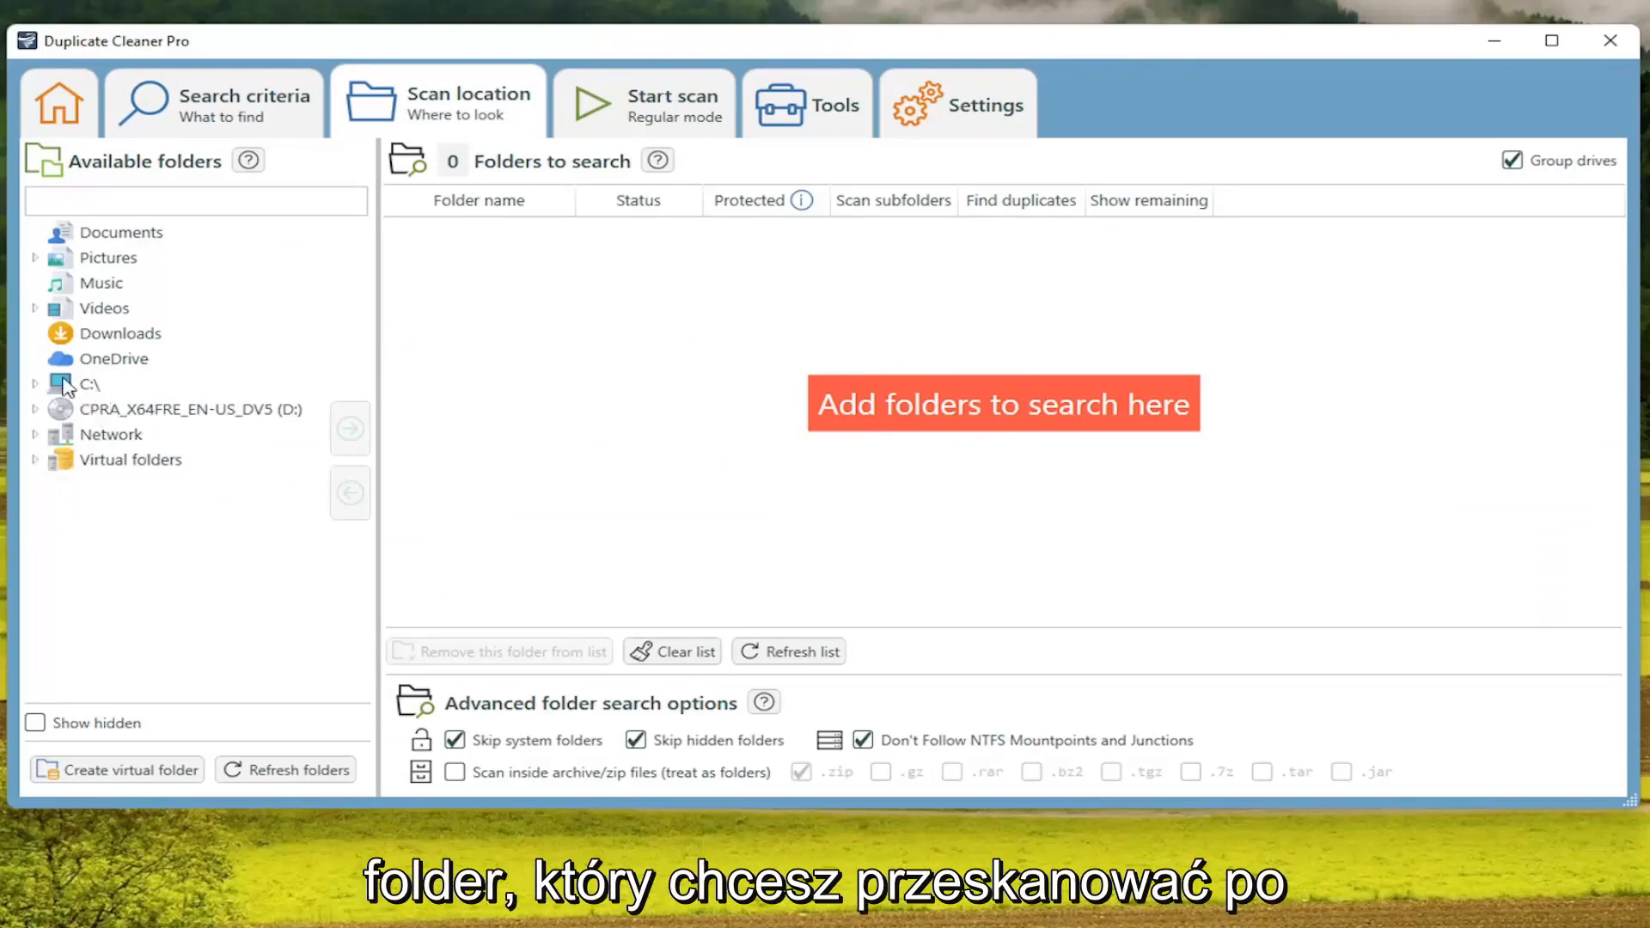
pyautogui.click(91, 383)
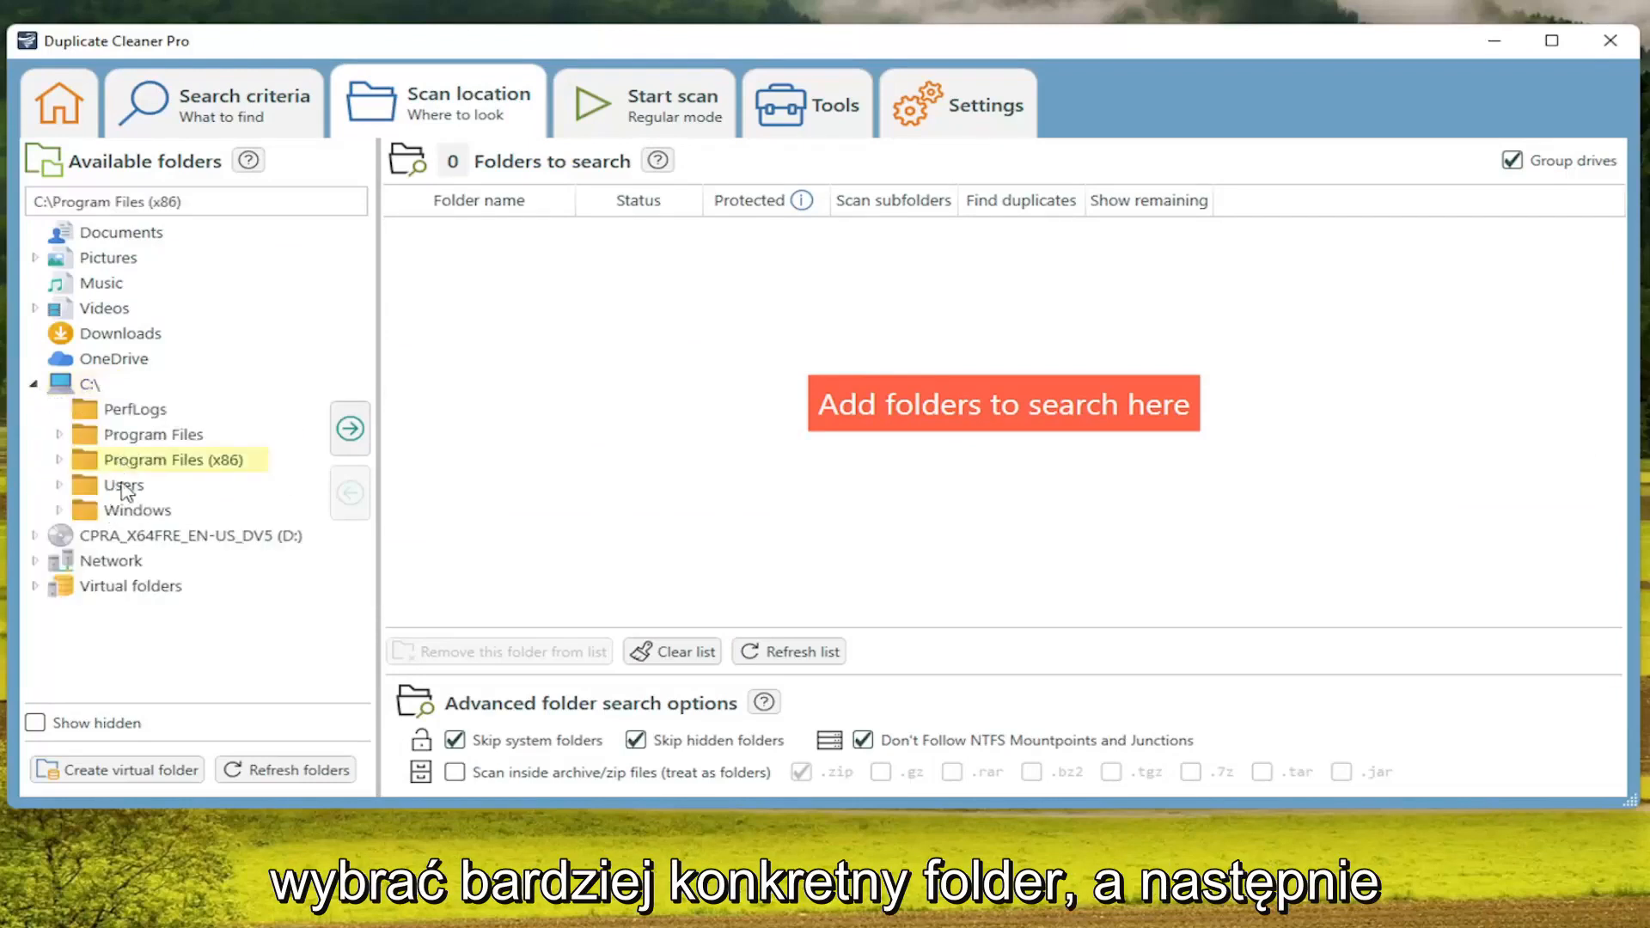
pyautogui.click(349, 428)
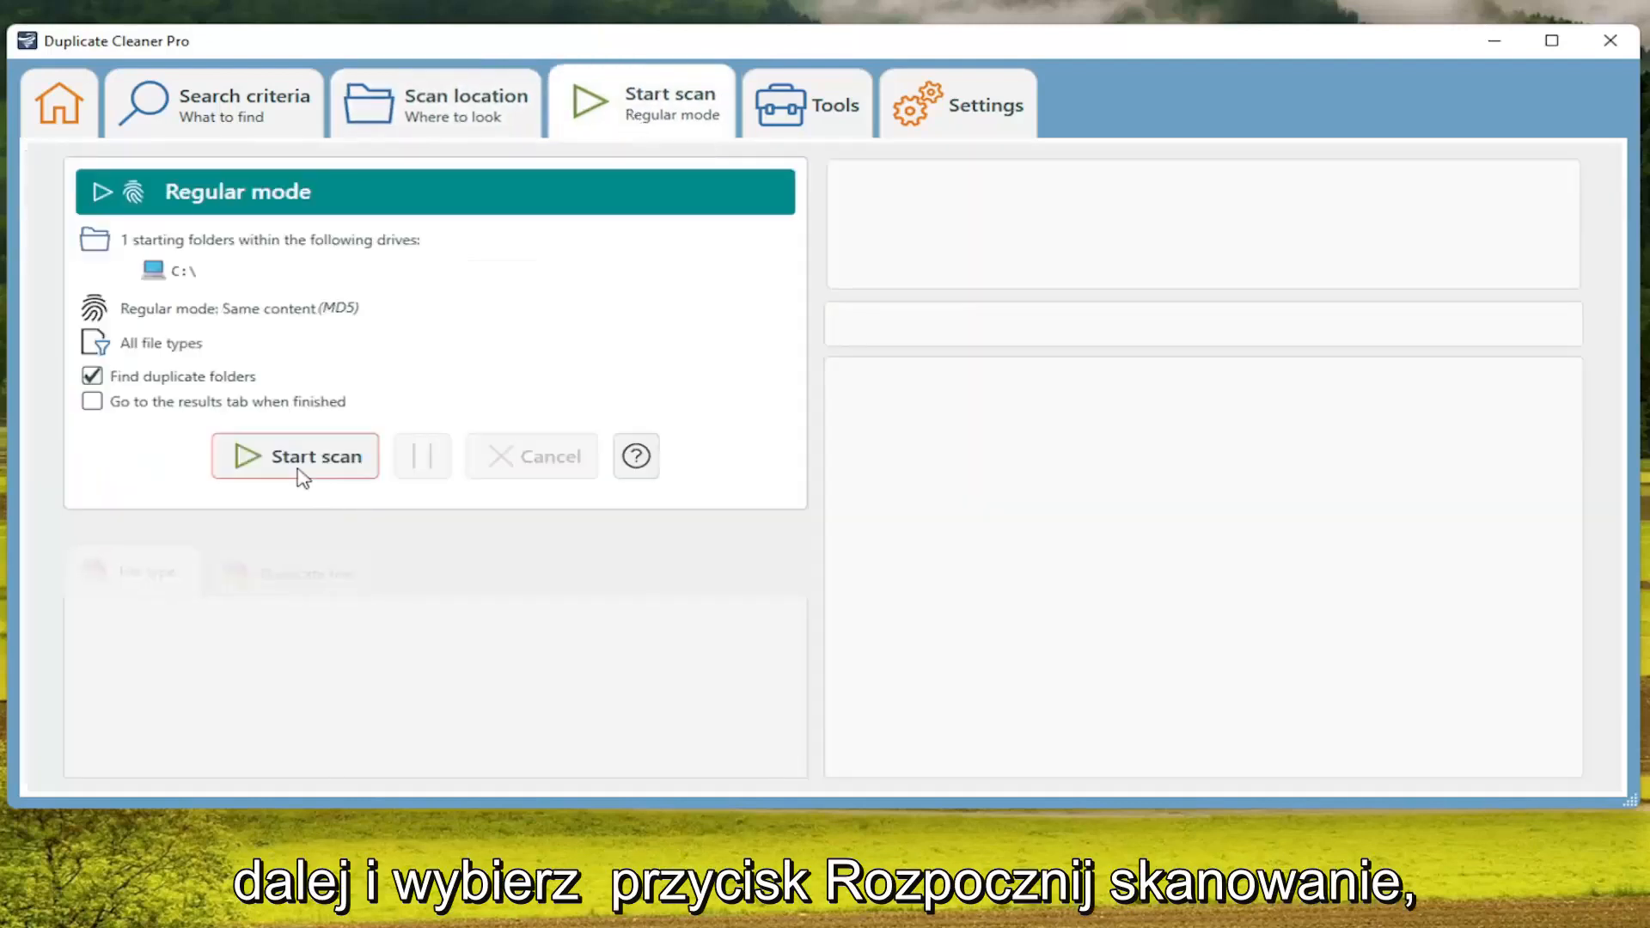
# Start the scan of C:\ and view the Duplicate files chart showing none found.
pyautogui.click(294, 455)
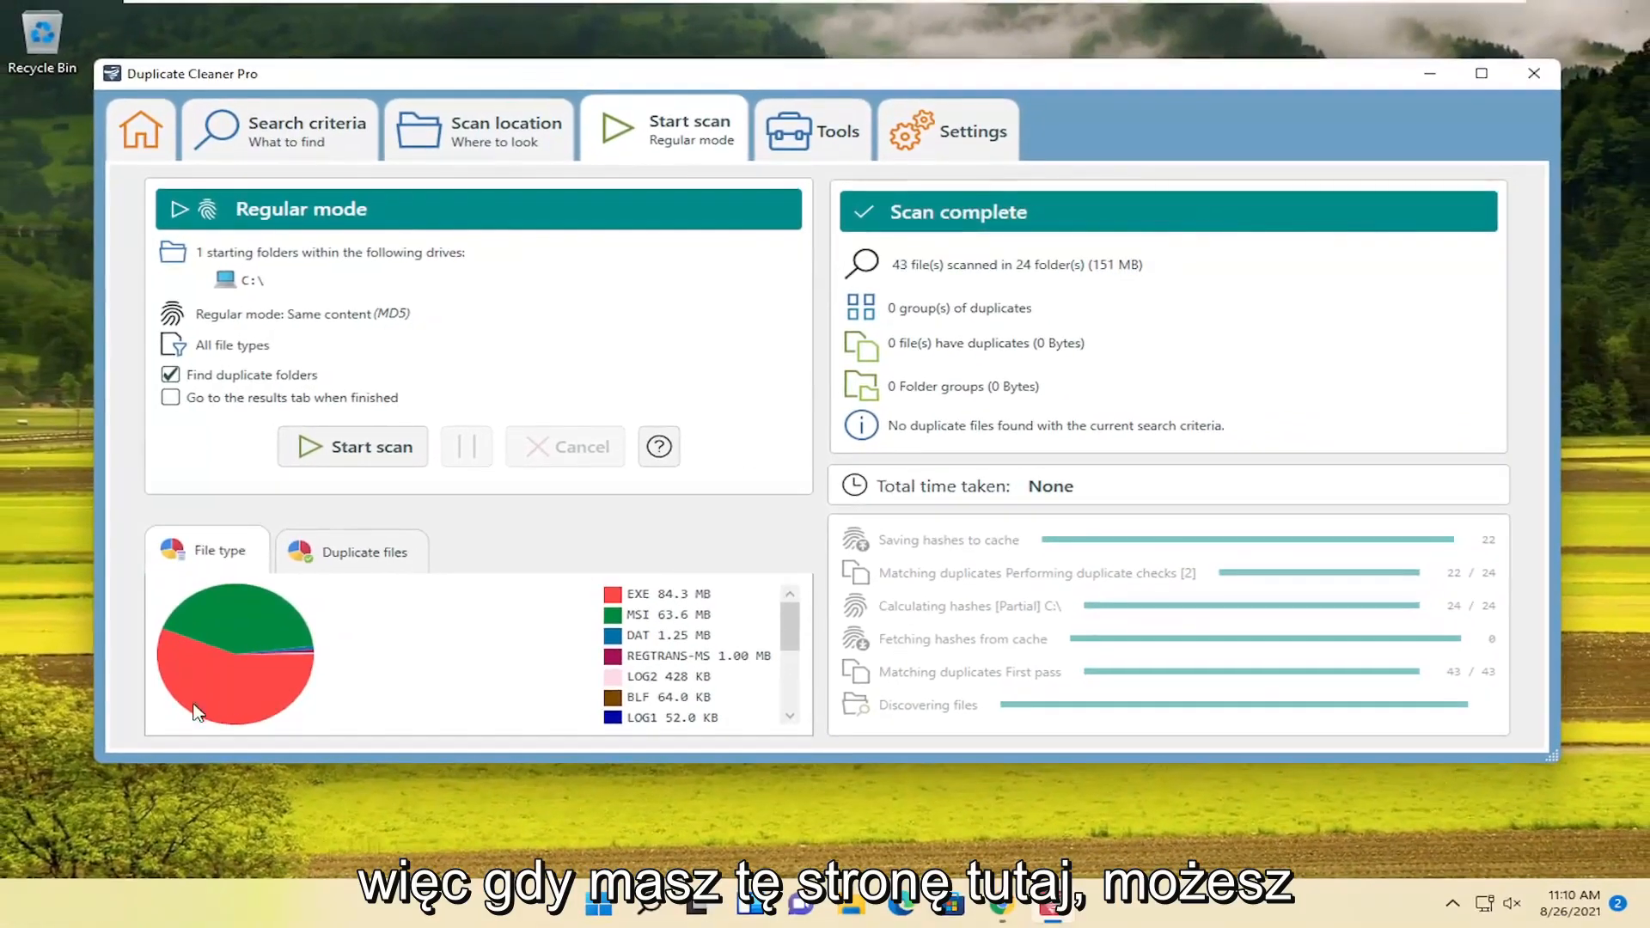
pyautogui.click(363, 550)
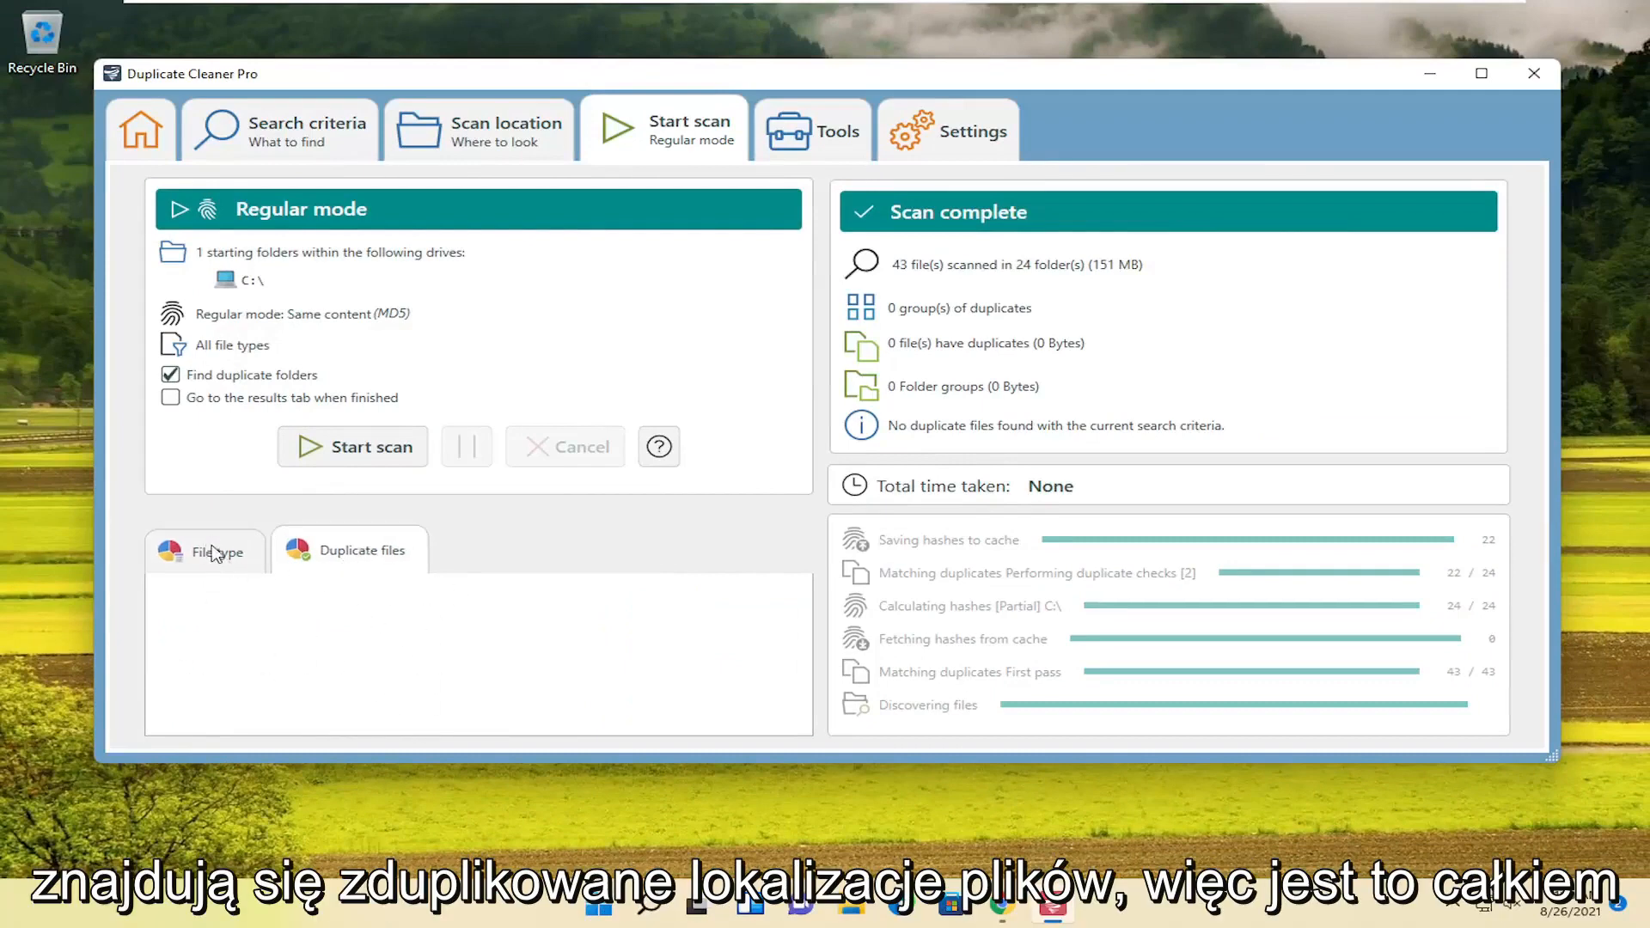
pyautogui.moveTo(227, 579)
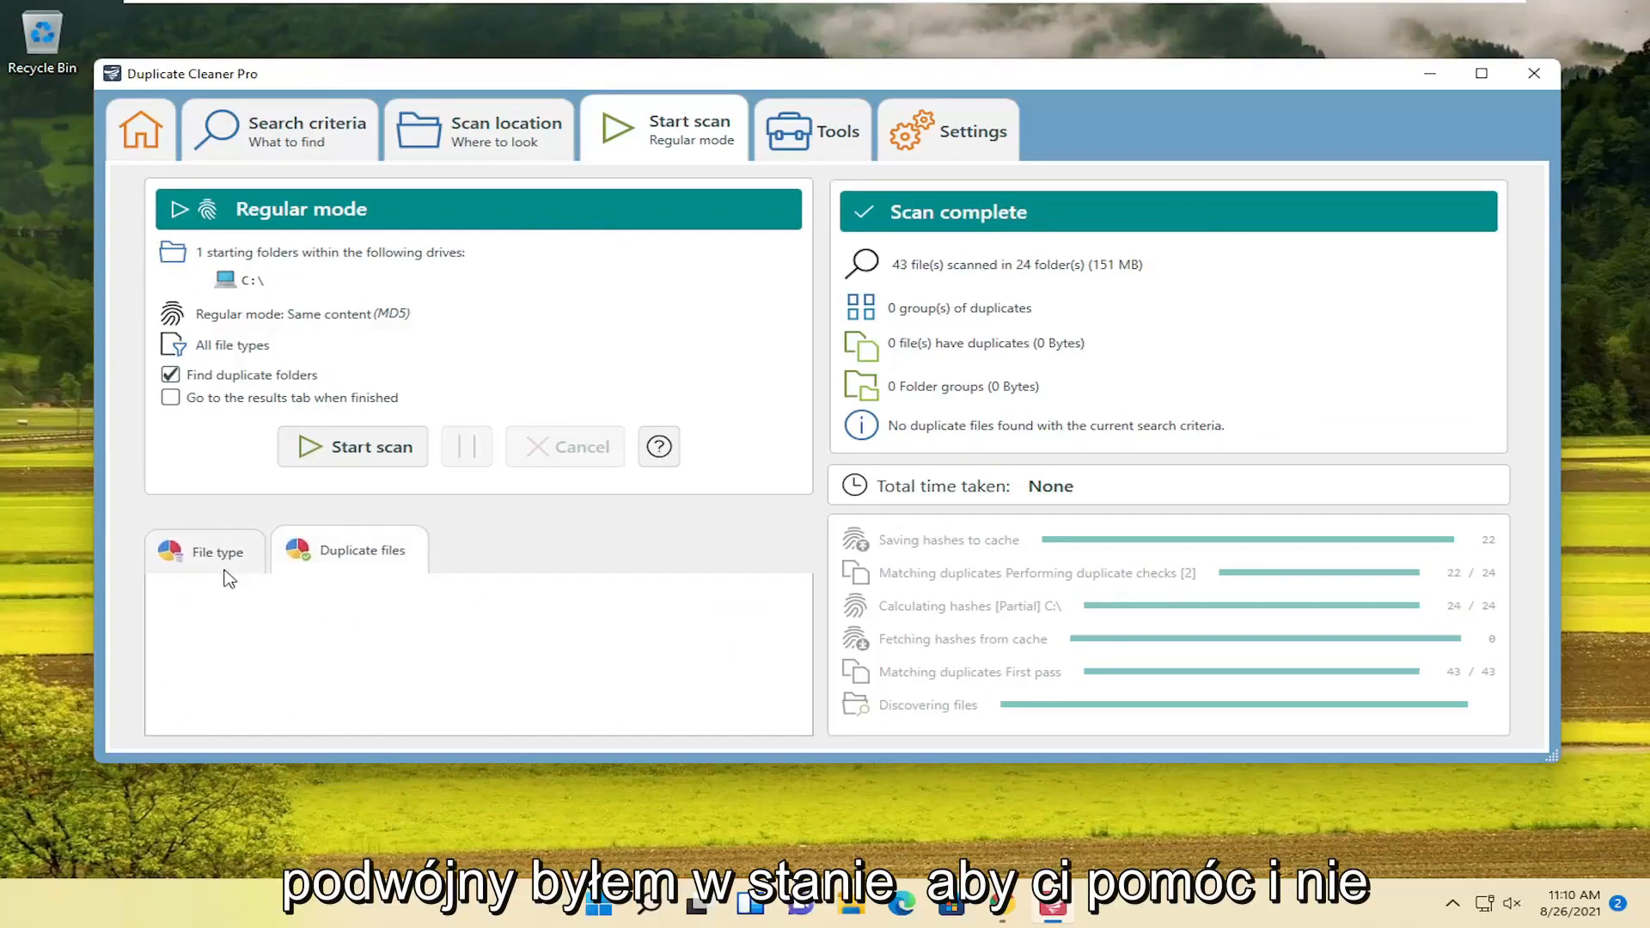